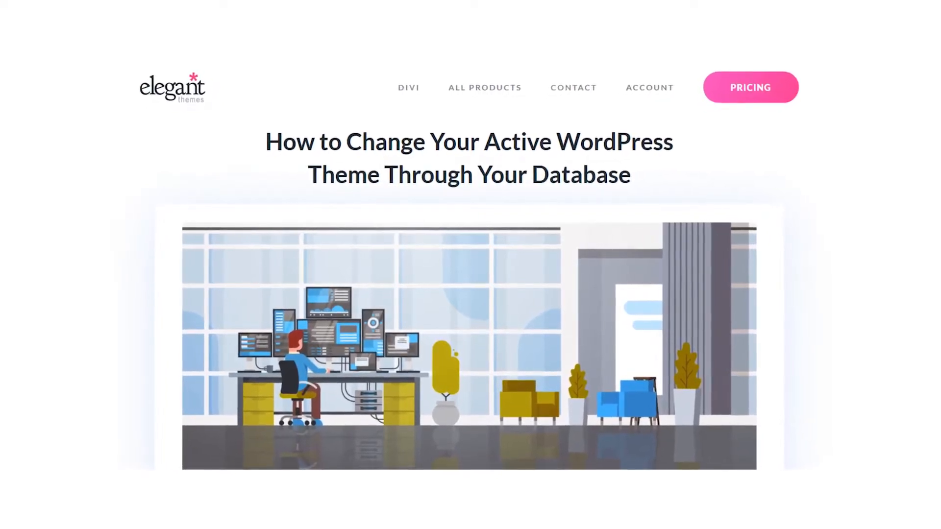
# Step: Navigate into wp-content's themes folder and select the twentyseventeen theme folder
pyautogui.scroll(-3)
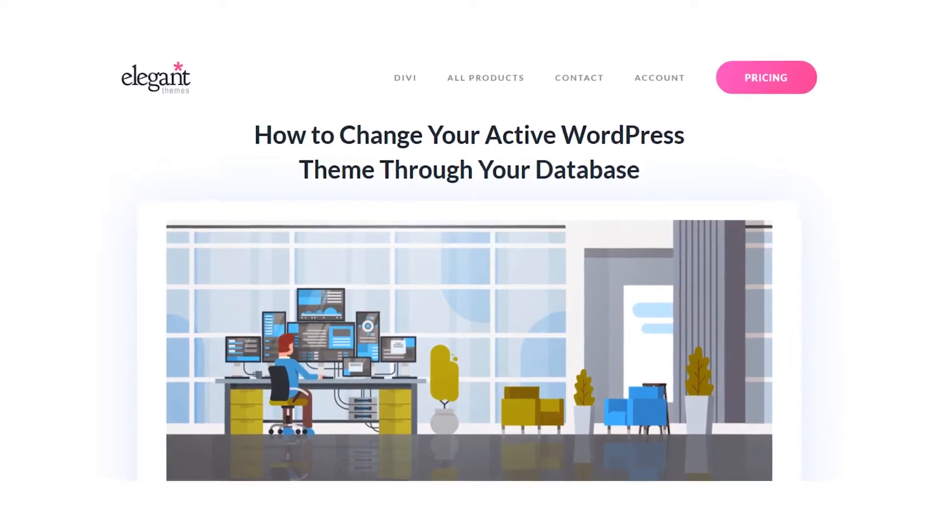
pyautogui.scroll(-3)
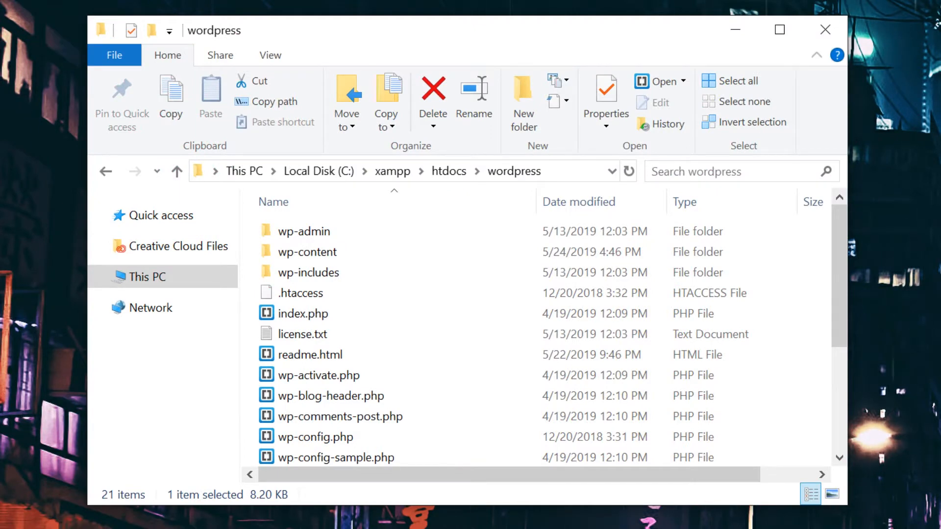
pyautogui.moveTo(391, 252)
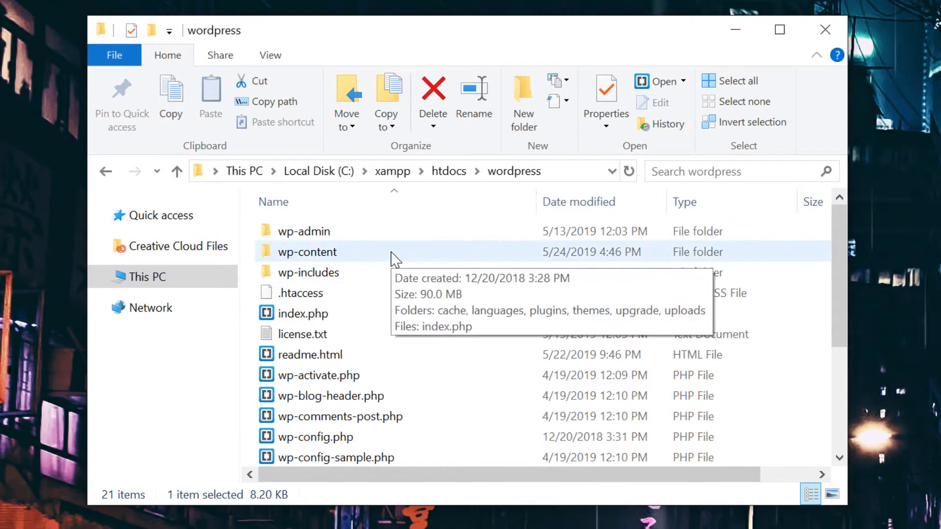
pyautogui.doubleClick(307, 252)
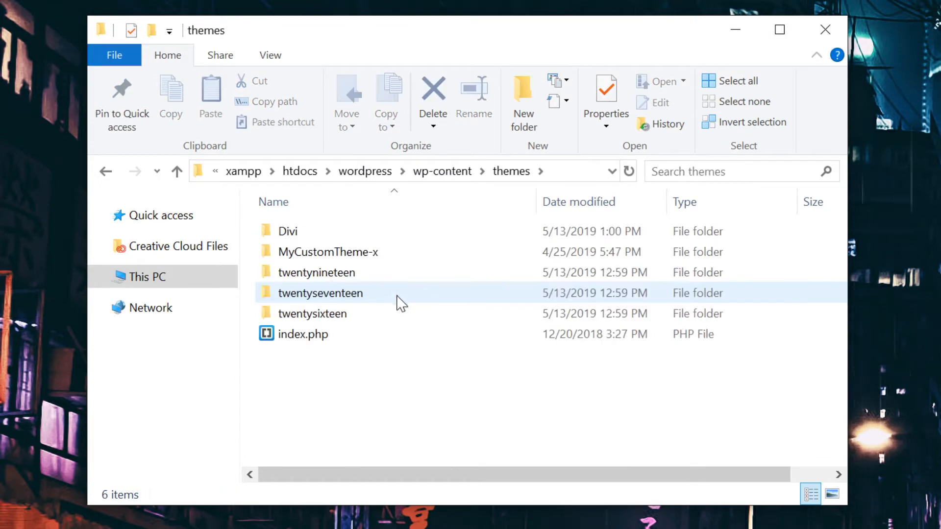
pyautogui.click(312, 314)
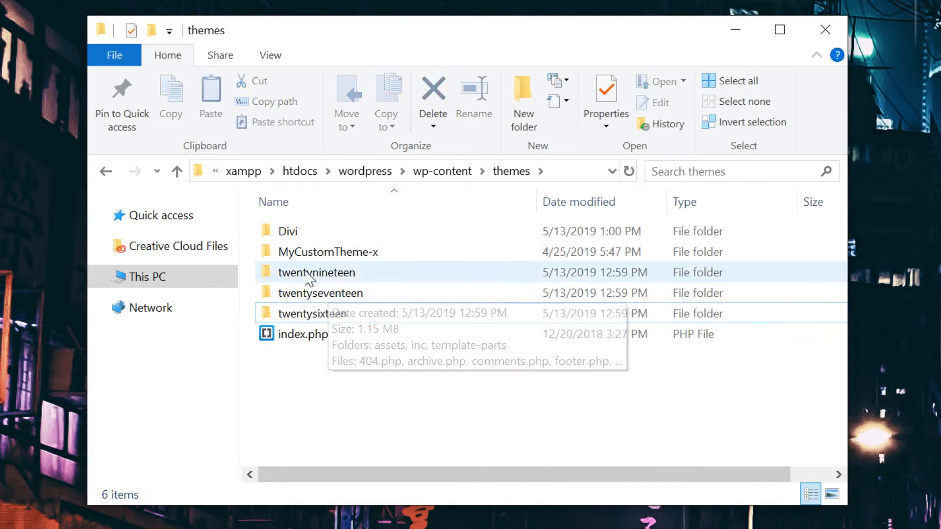
pyautogui.moveTo(280, 234)
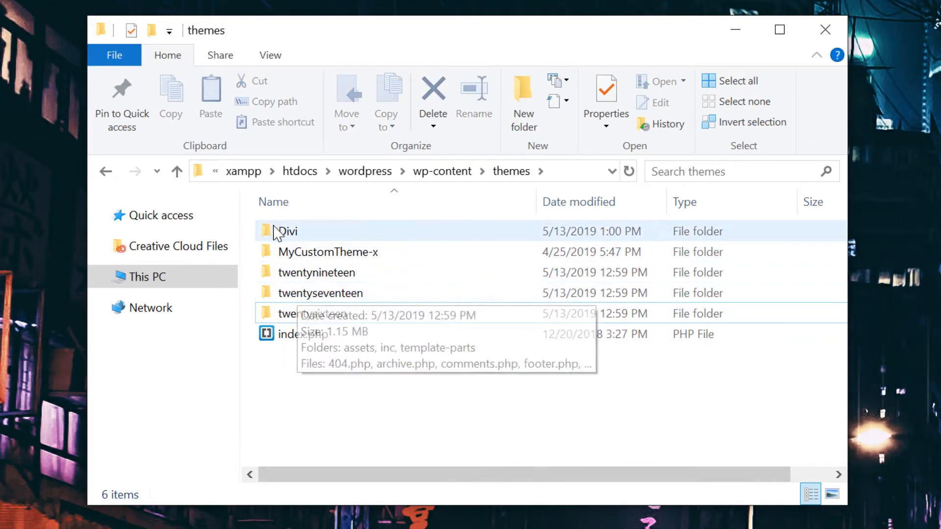
pyautogui.moveTo(309, 235)
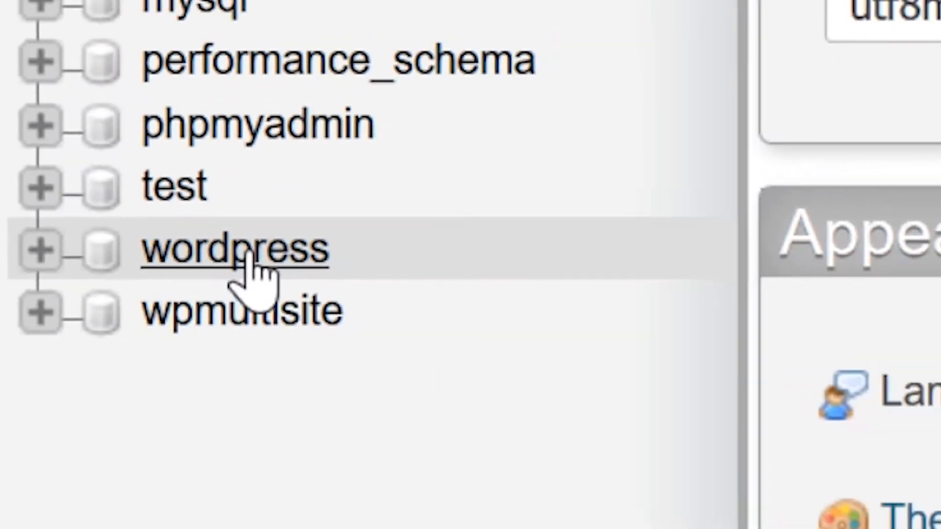
# Step: Select the wordpress database and choose its wp_options table
pyautogui.click(237, 249)
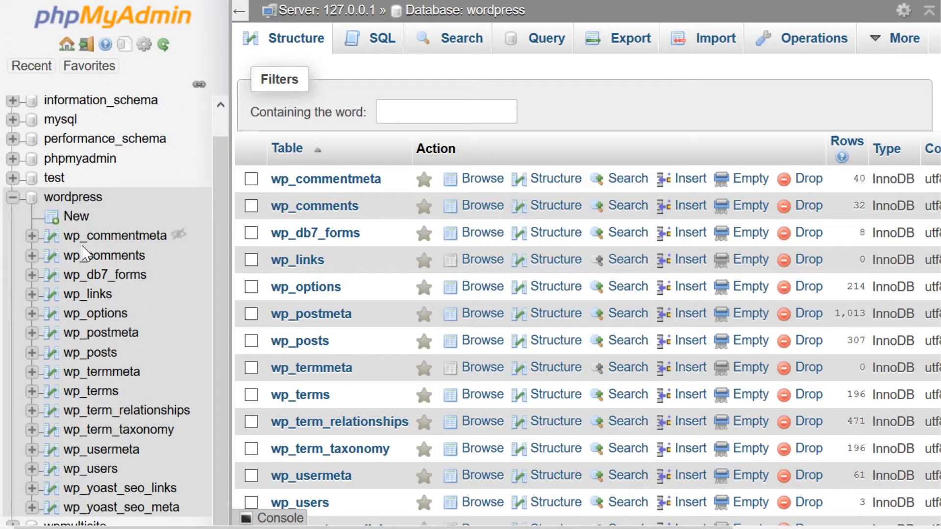
pyautogui.moveTo(351, 259)
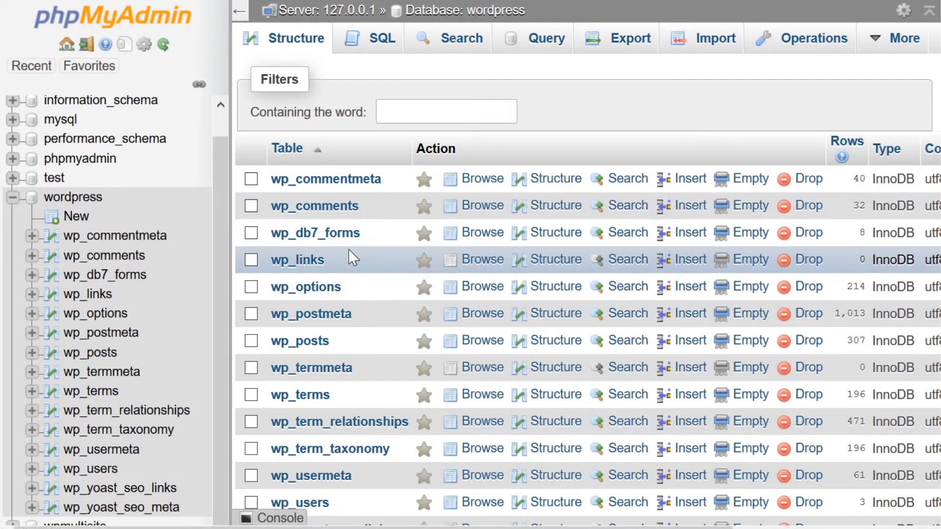
pyautogui.moveTo(295, 367)
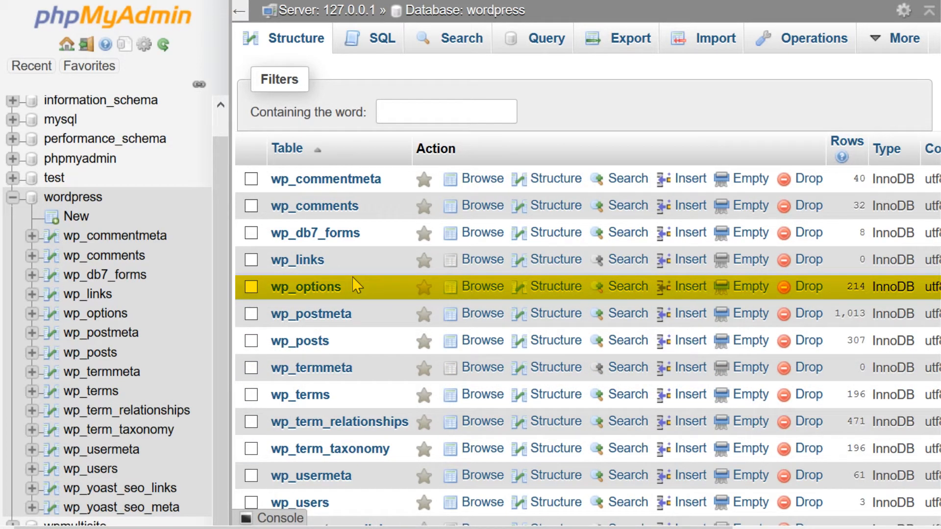
pyautogui.click(306, 286)
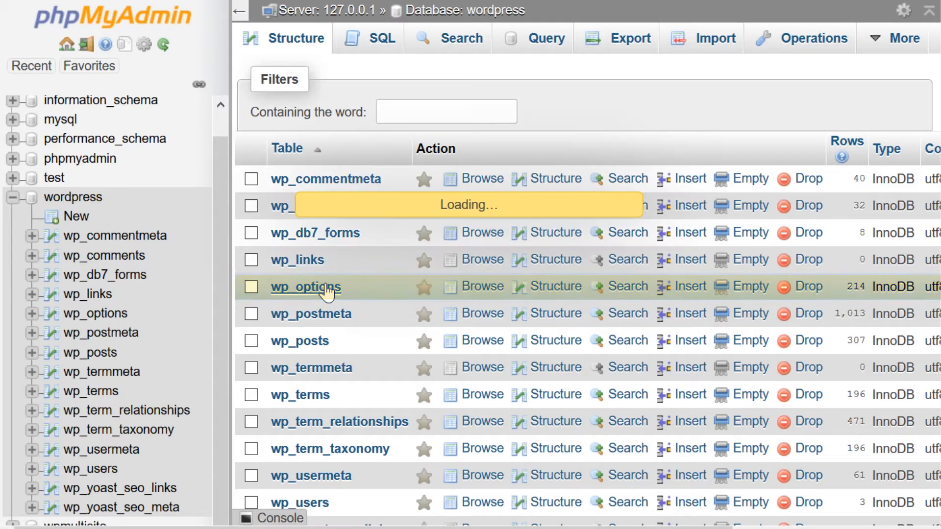
# Step: Load the wp_options rows and search the page for the 'template' option
pyautogui.click(306, 286)
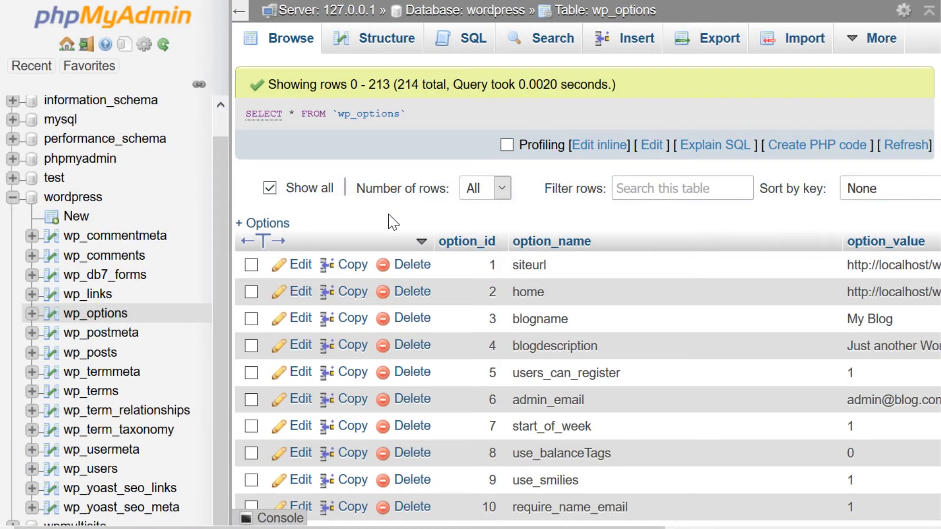
pyautogui.press('ctrl+f')
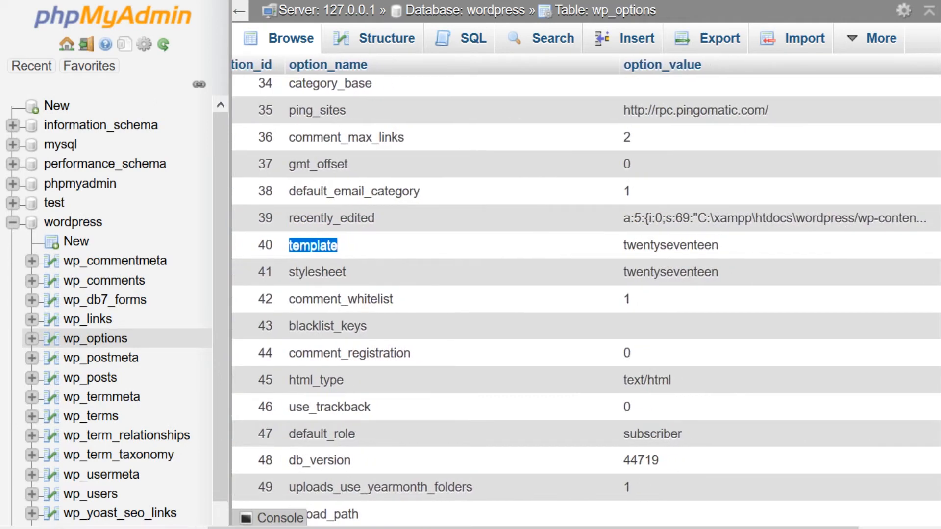
pyautogui.moveTo(407, 223)
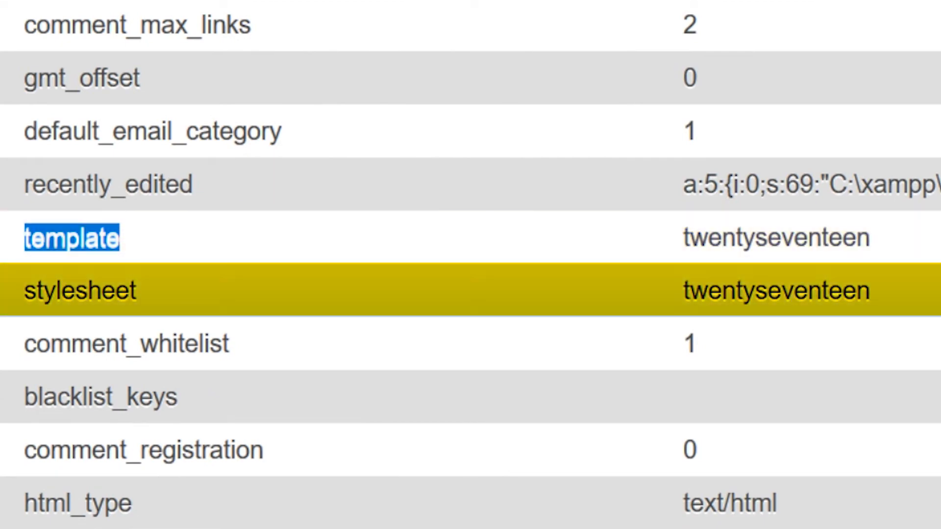
pyautogui.moveTo(705, 328)
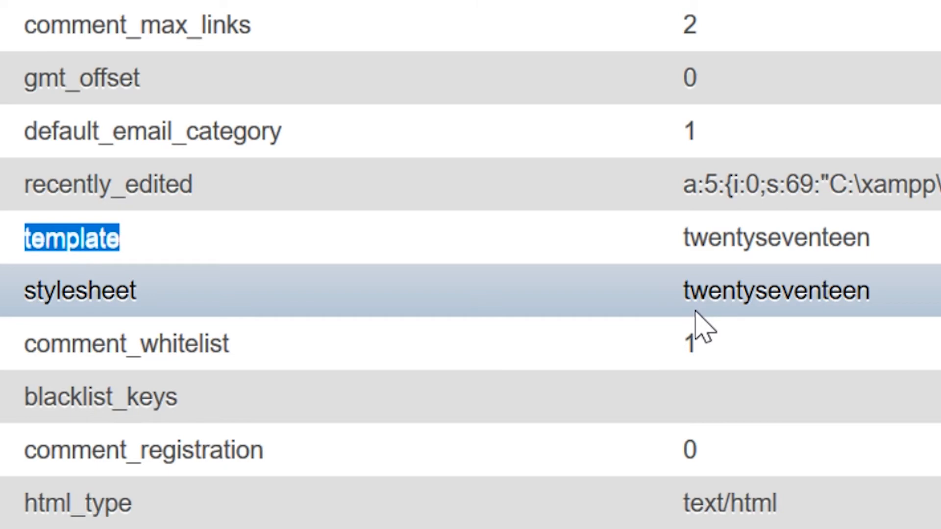
pyautogui.moveTo(702, 327)
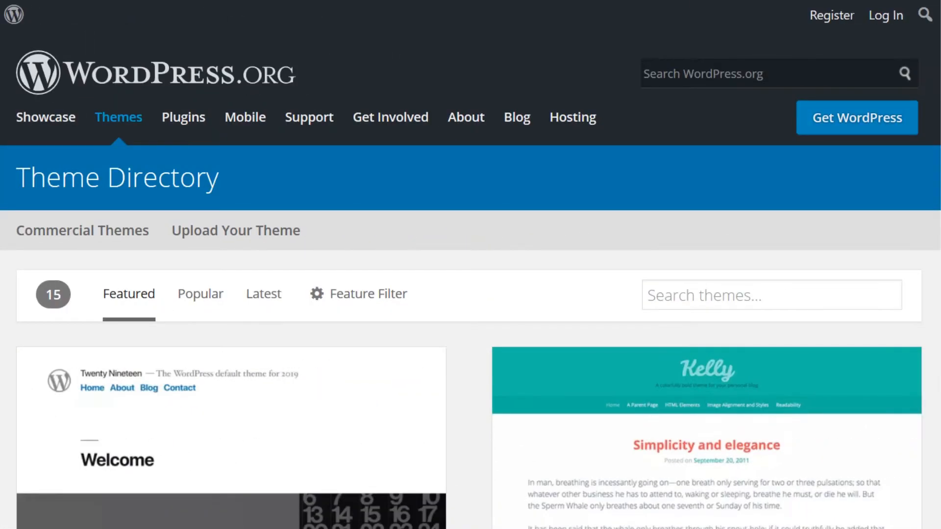
# Step: Go to the Theme Directory's Development Log and view the ace-corporate theme source
pyautogui.scroll(-3)
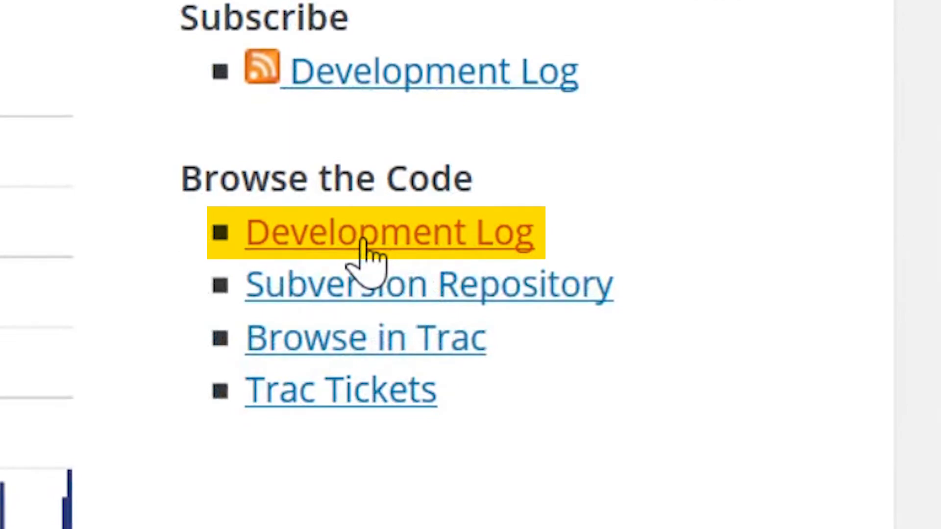
pyautogui.click(389, 233)
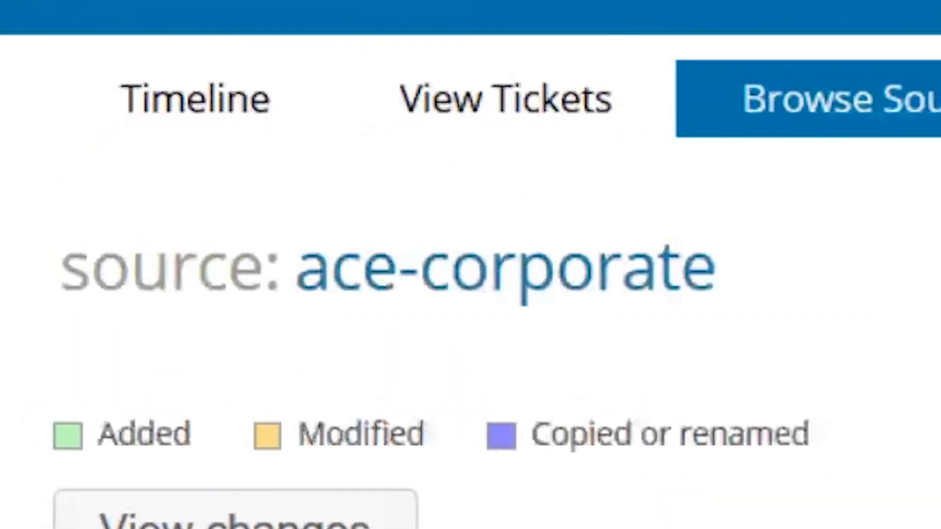
pyautogui.doubleClick(504, 267)
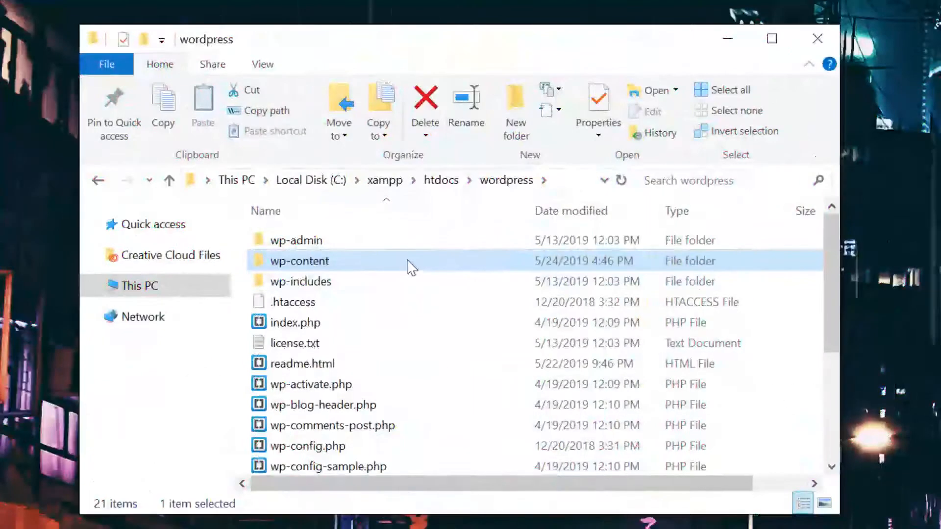
# Step: Navigate into wp-content then themes to show Divi, MyCustomTheme-x and the Twenty themes
pyautogui.doubleClick(299, 261)
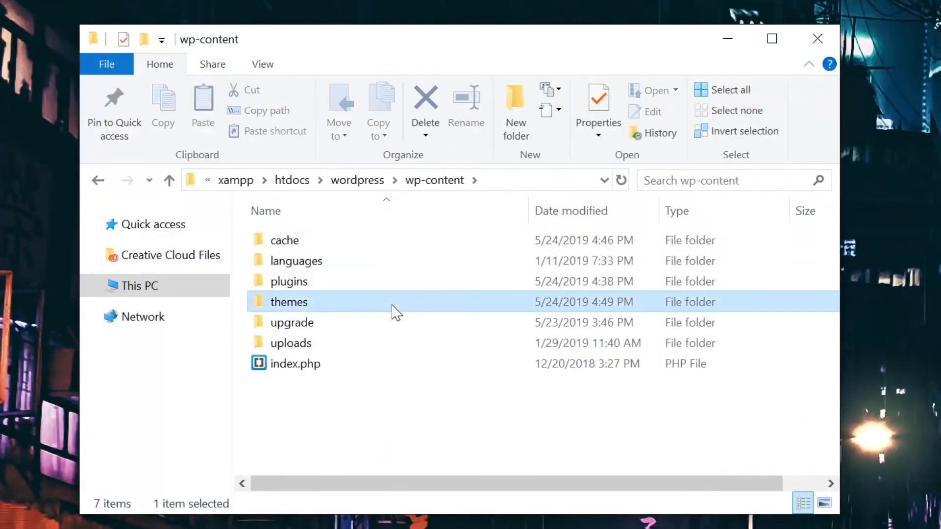
pyautogui.doubleClick(289, 302)
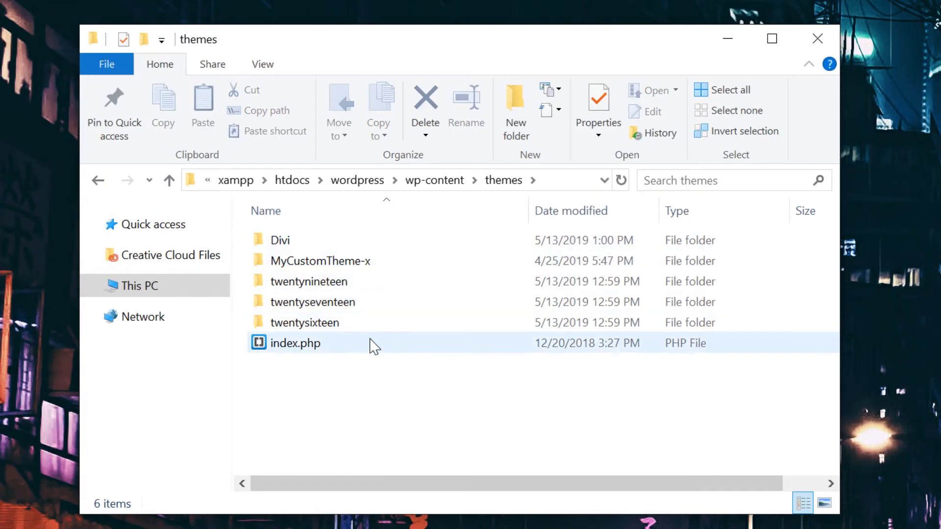
pyautogui.moveTo(335, 305)
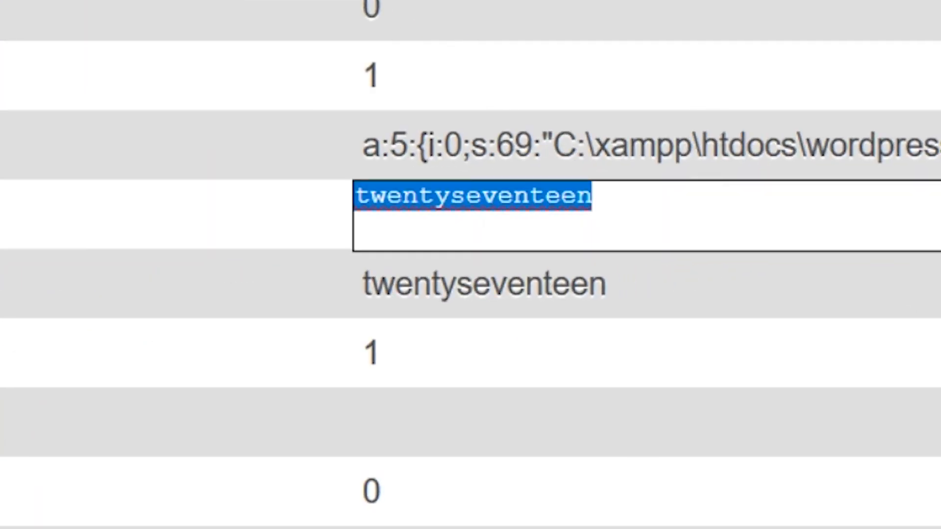
# Step: Replace the template option_value twentyseventeen with 'divi'
pyautogui.write('divi')
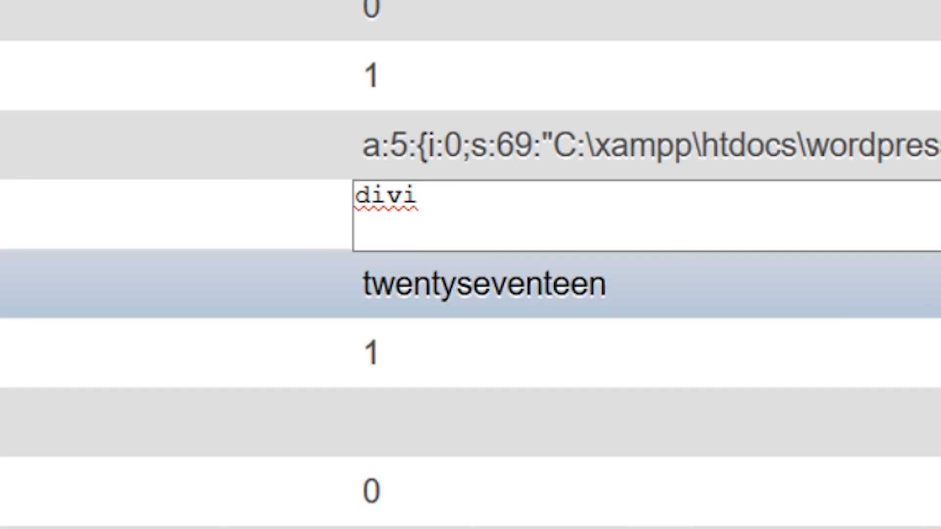